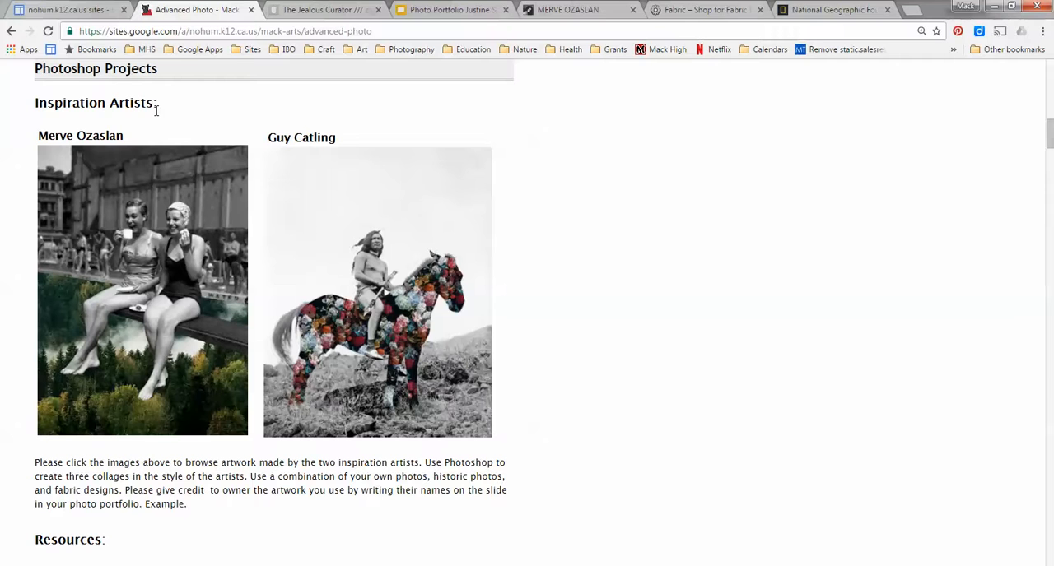
mouse_move(180, 238)
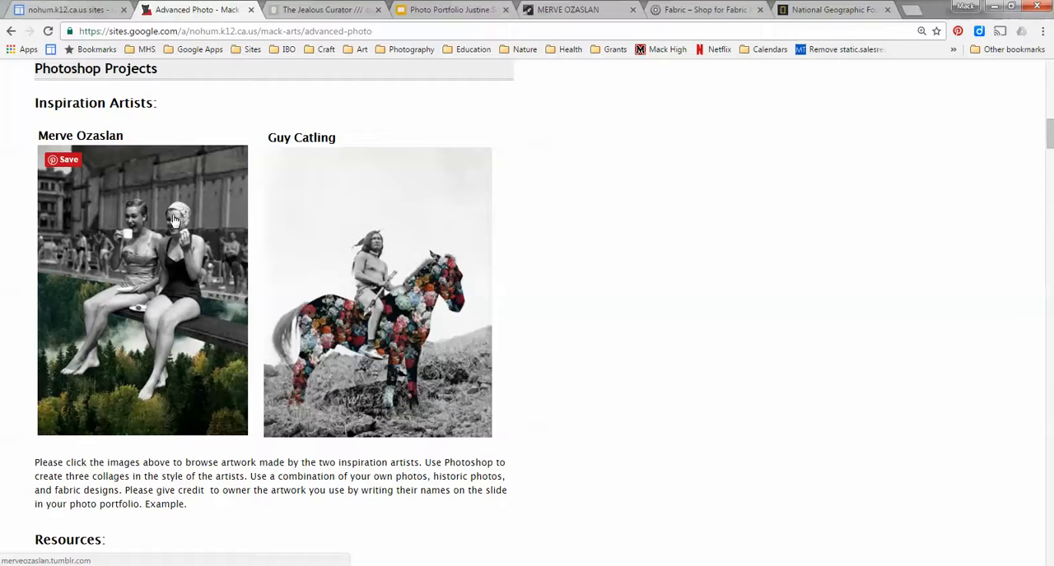
Step: Browse down through Merve Ozaslan's black-and-white photo collage posts on her Tumblr
click(173, 230)
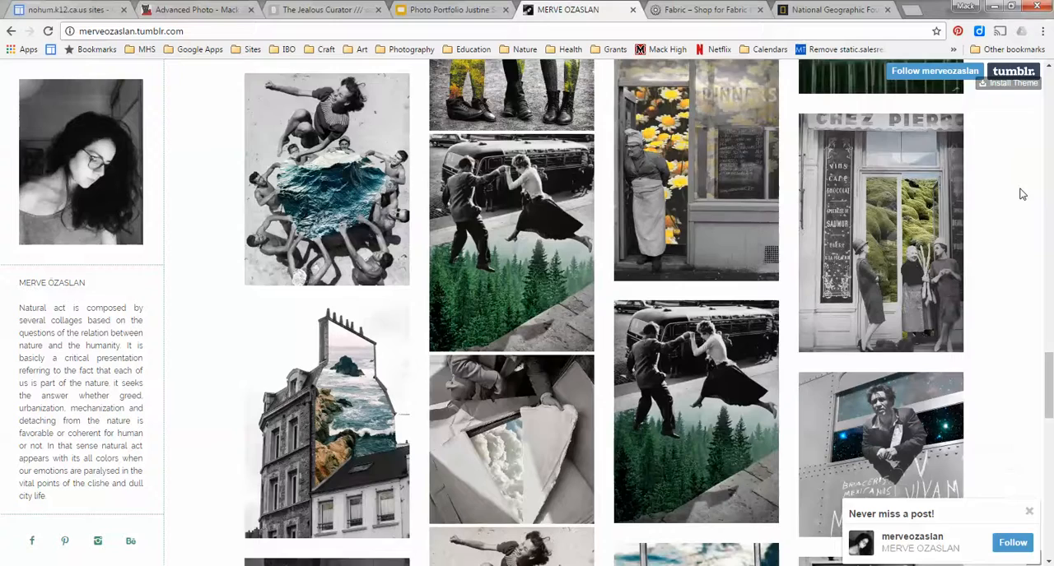
scroll(down, 3)
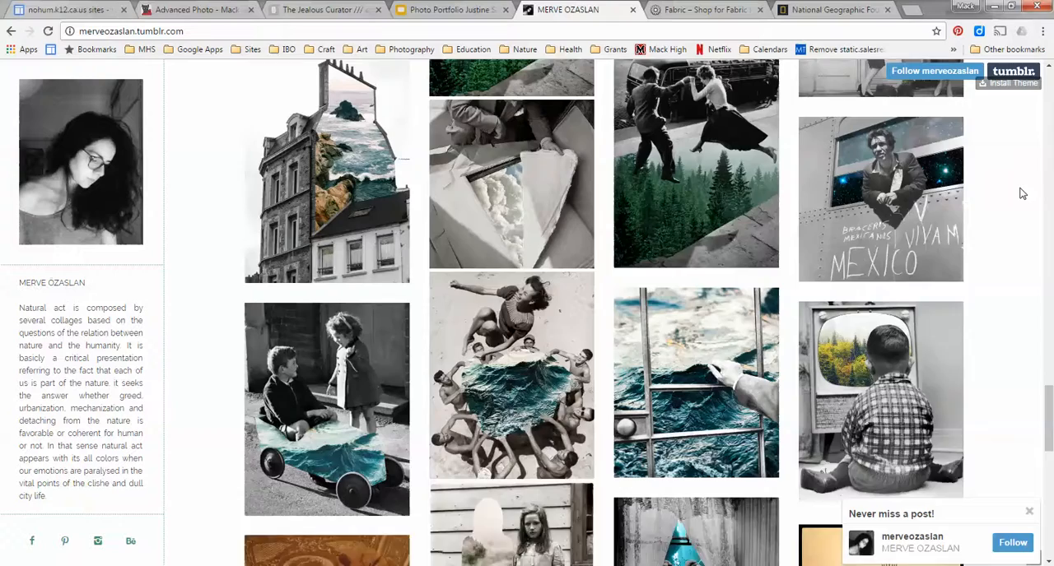
scroll(down, 3)
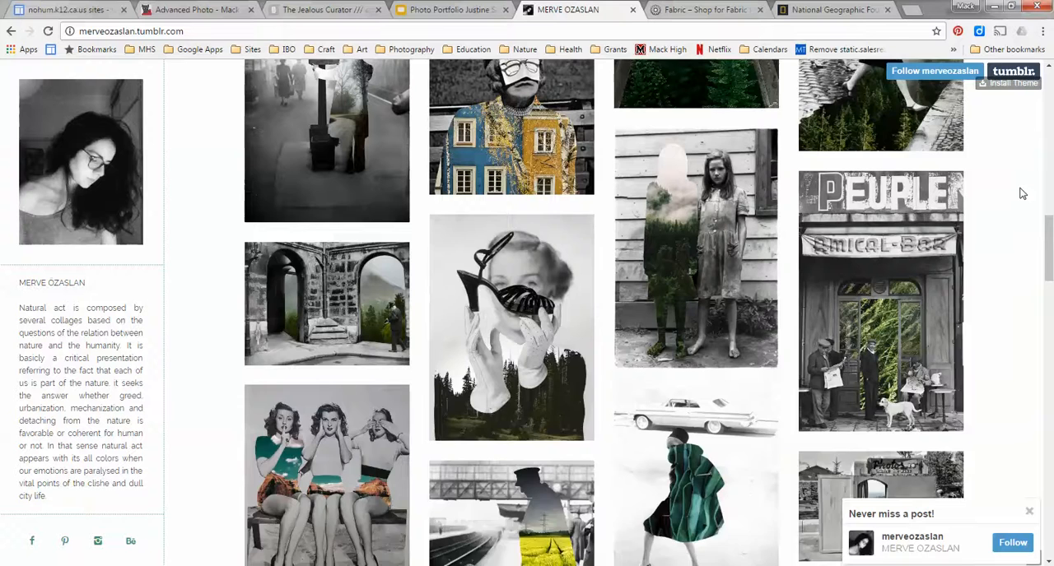
Step: Read the Jealous Curator feature on Guy Catling's floral collages, then reach his own Tumblr portfolio
click(326, 10)
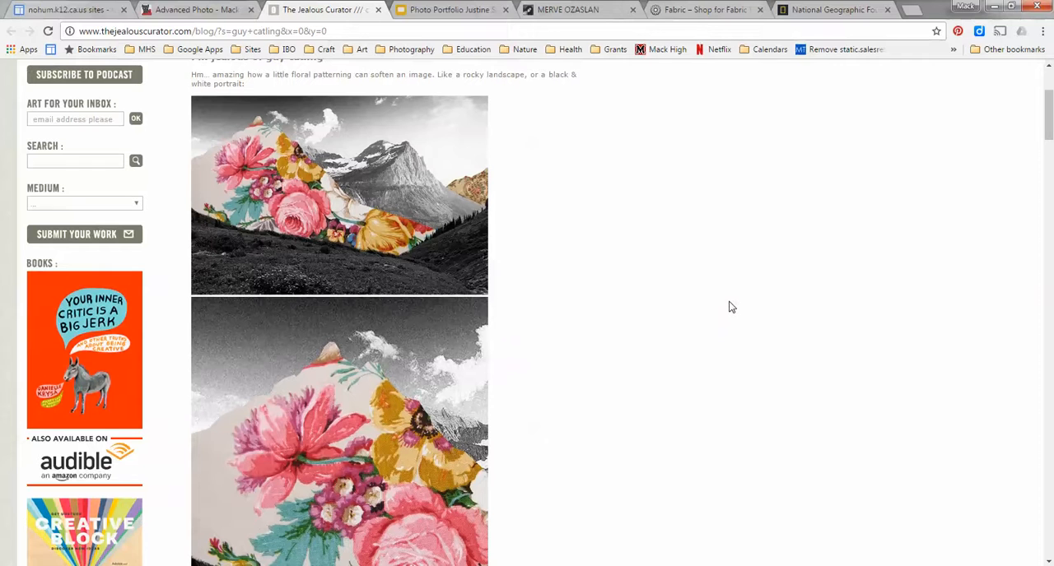
scroll(down, 3)
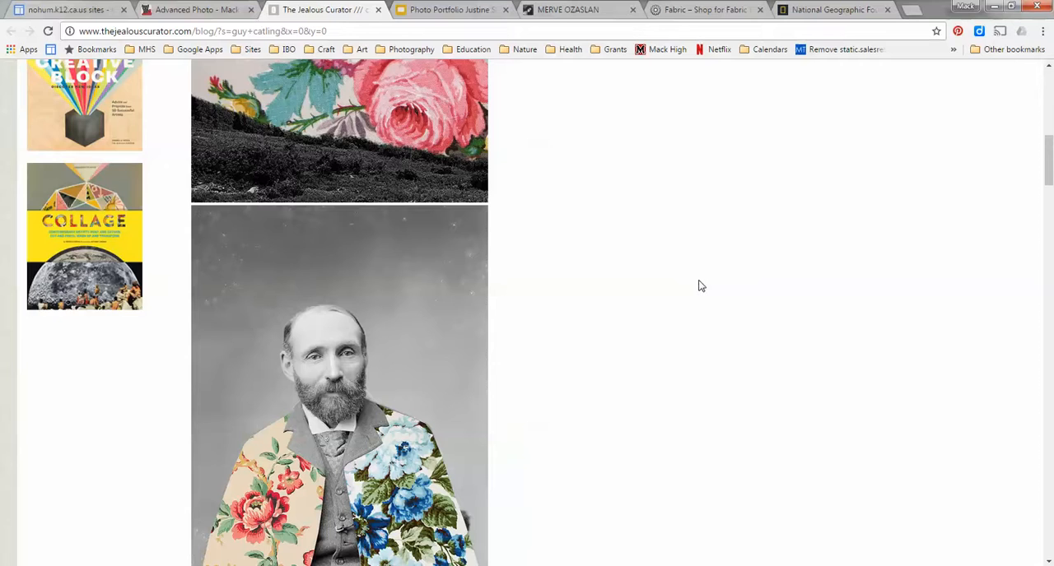
scroll(down, 3)
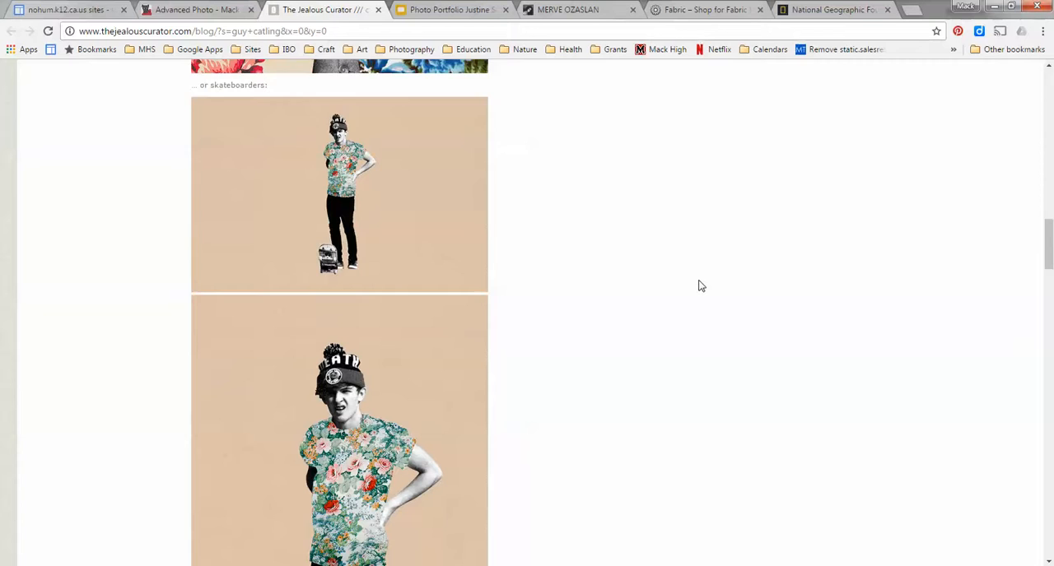
scroll(down, 3)
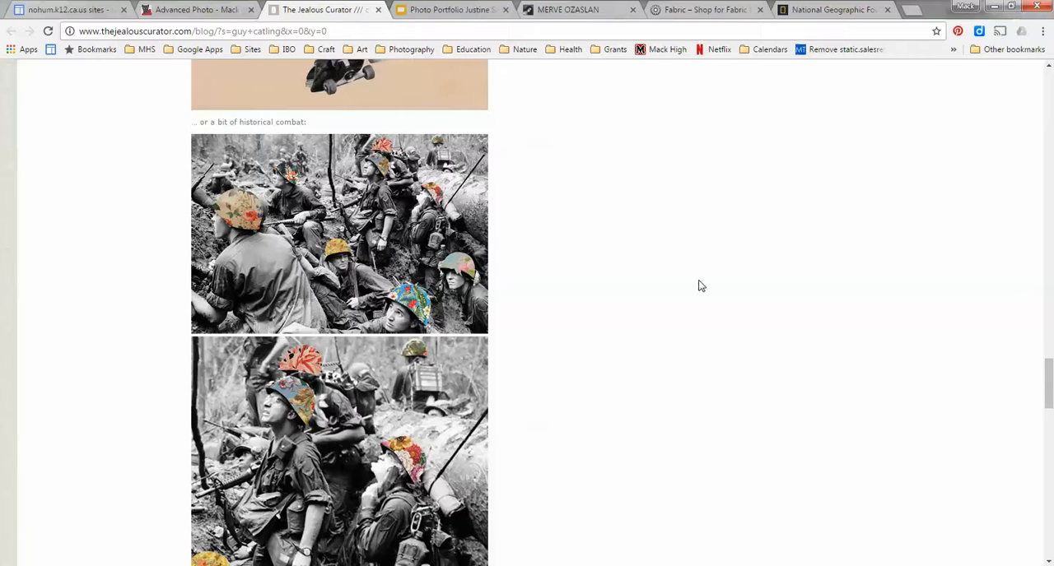
scroll(down, 3)
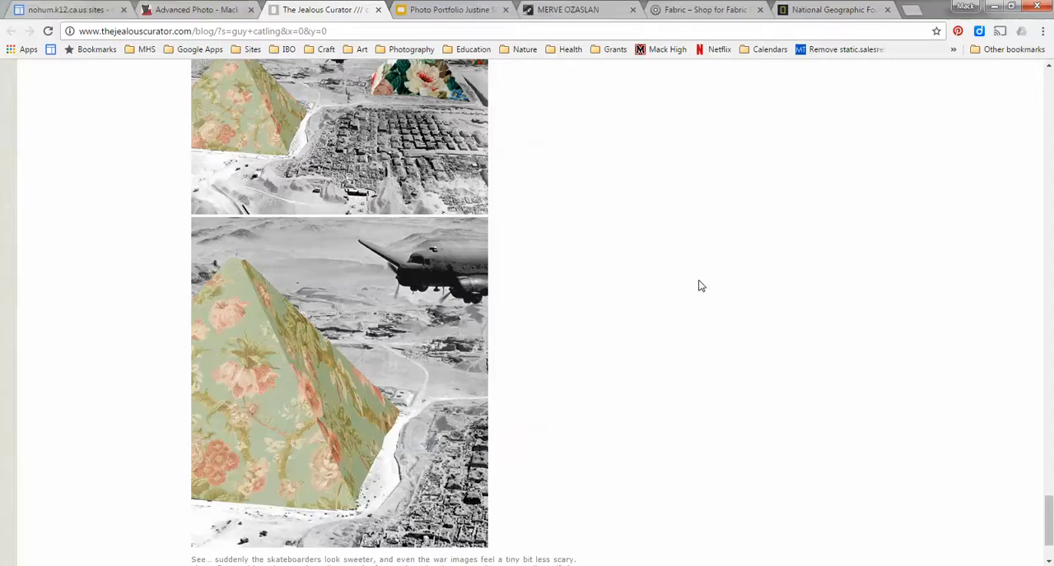
scroll(down, 3)
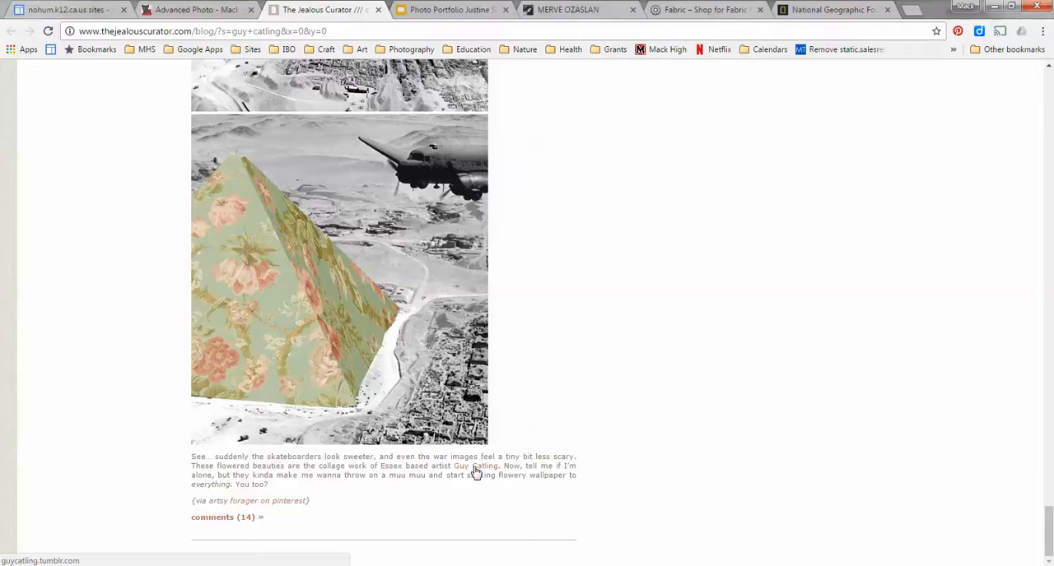
click(476, 466)
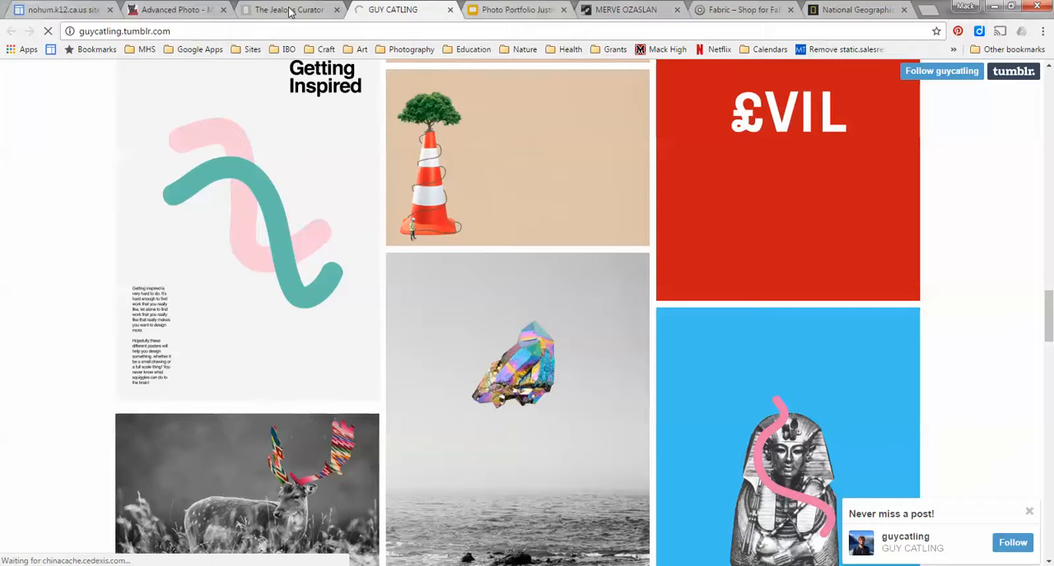
Step: Return to the Google Sites Advanced Photo assignment page with its Resources links
click(185, 10)
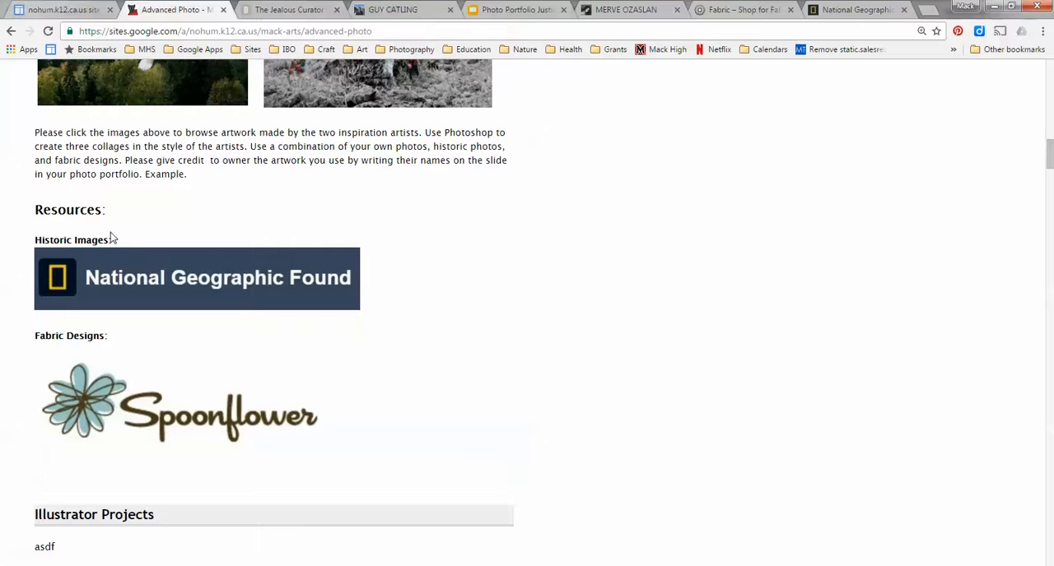
mouse_move(171, 271)
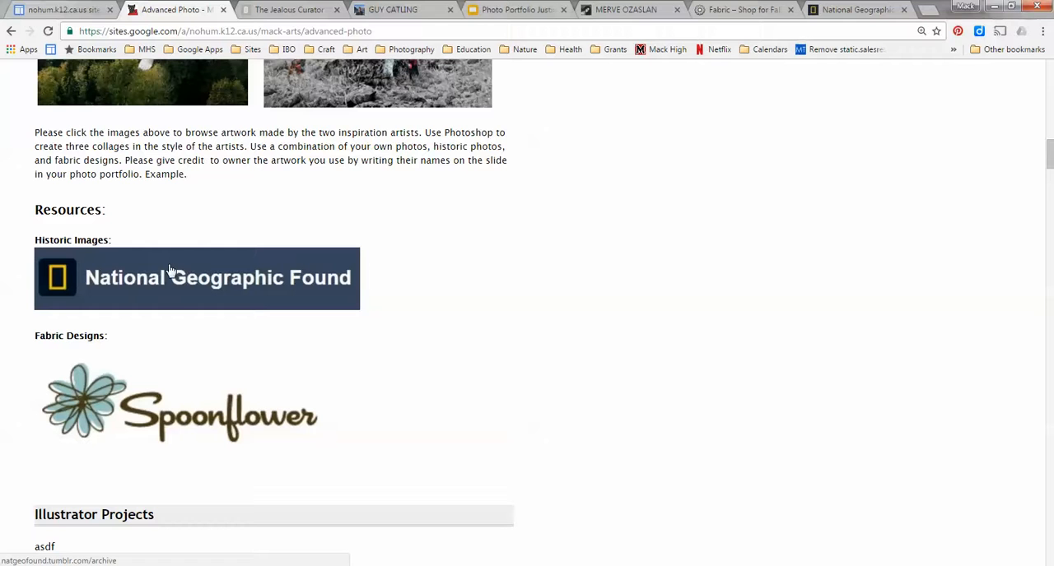
mouse_move(451, 384)
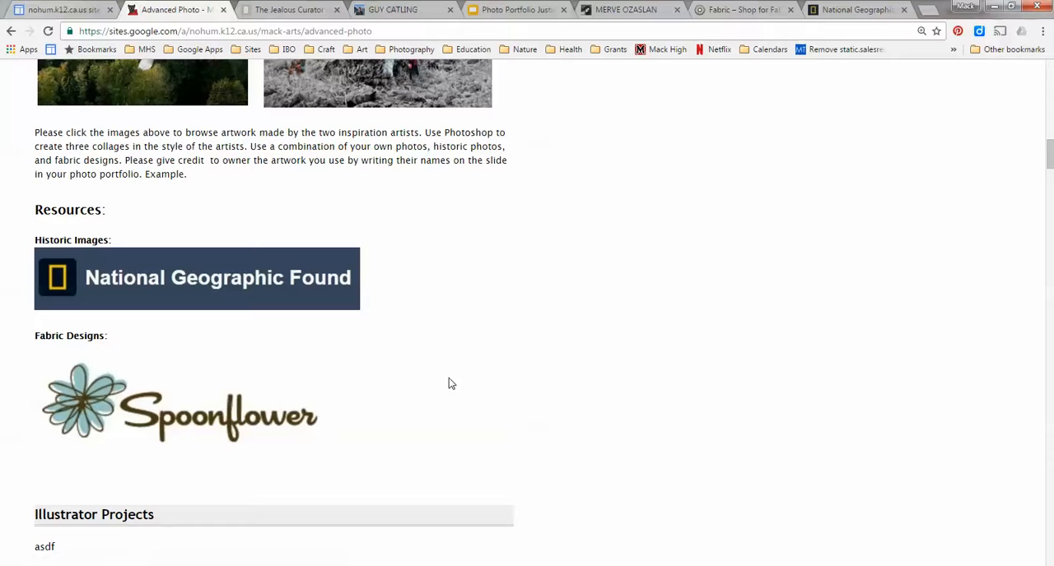
mouse_move(289, 286)
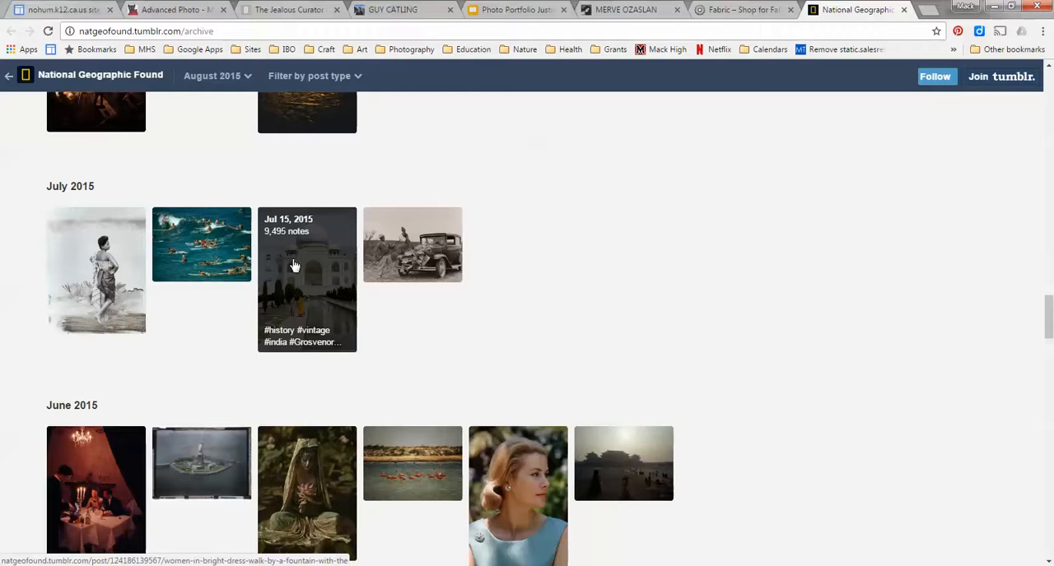
Step: Choose the July 2015 Taj Mahal photo from the National Geographic Found archive
click(306, 277)
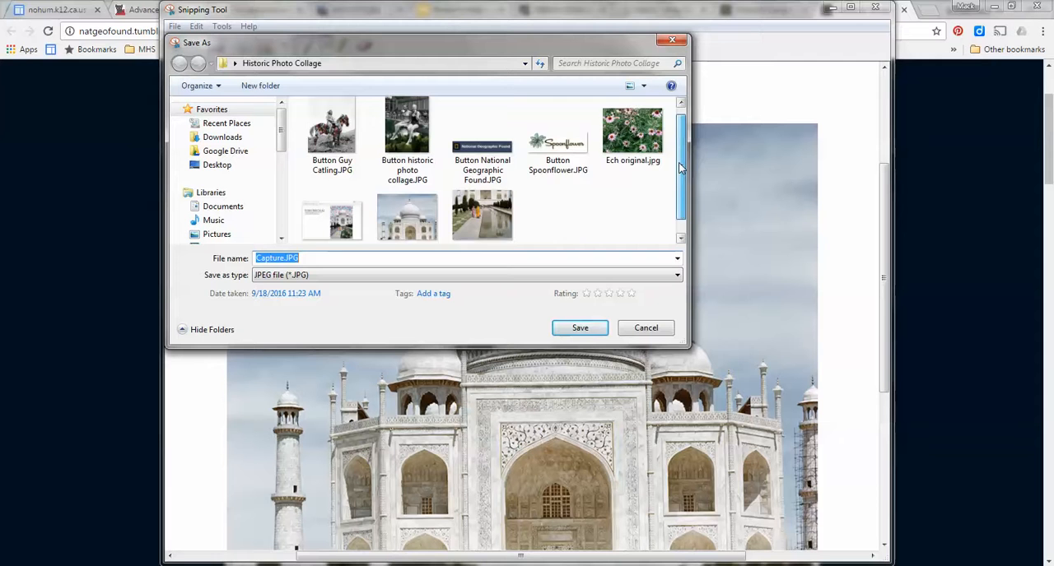
Step: Save the Taj Mahal reflecting-pool snip as Tajmahal 2.JPG in the Historic Photo Collage folder
click(580, 327)
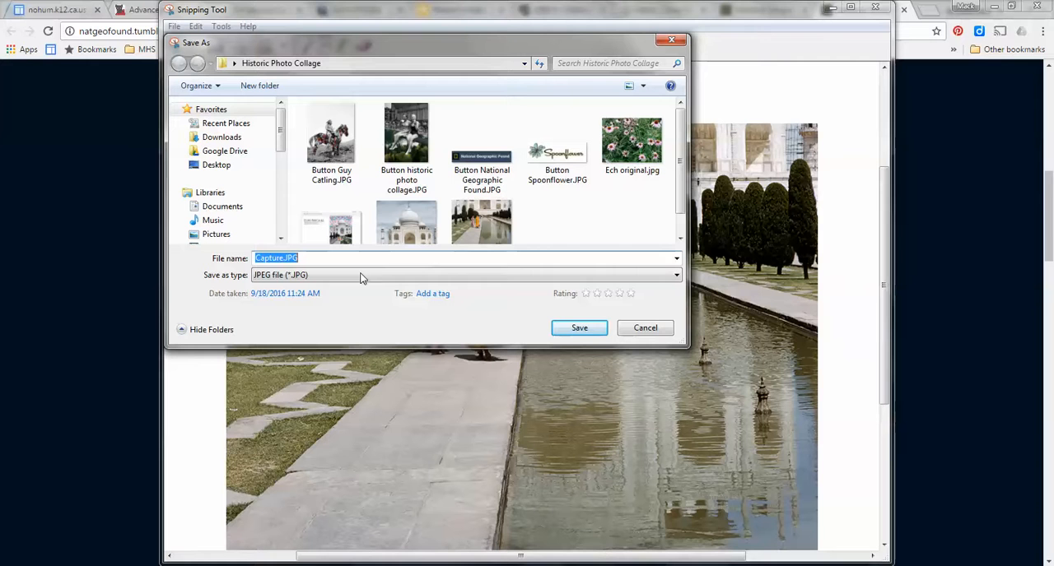
click(481, 201)
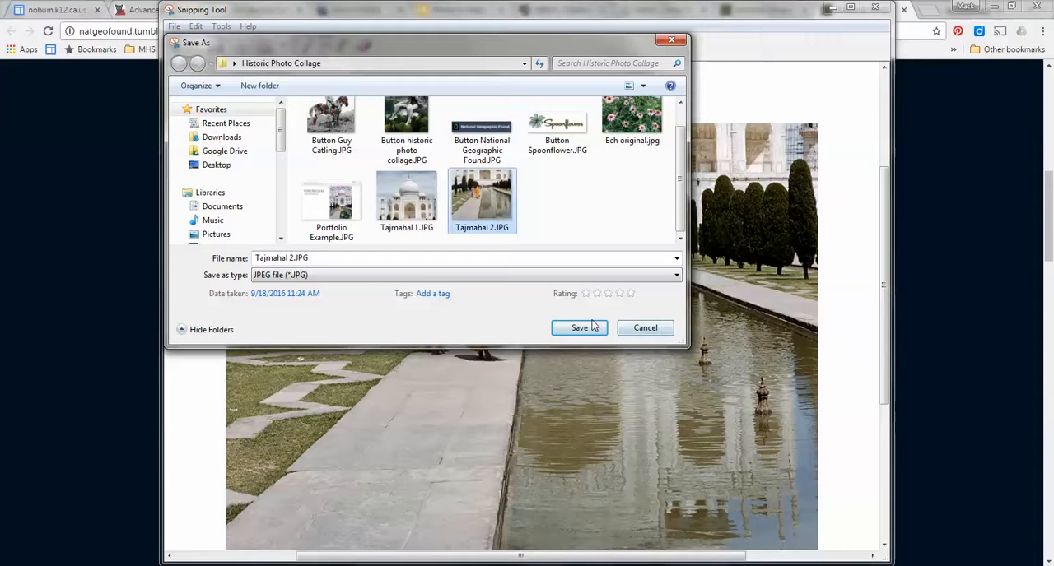
click(579, 327)
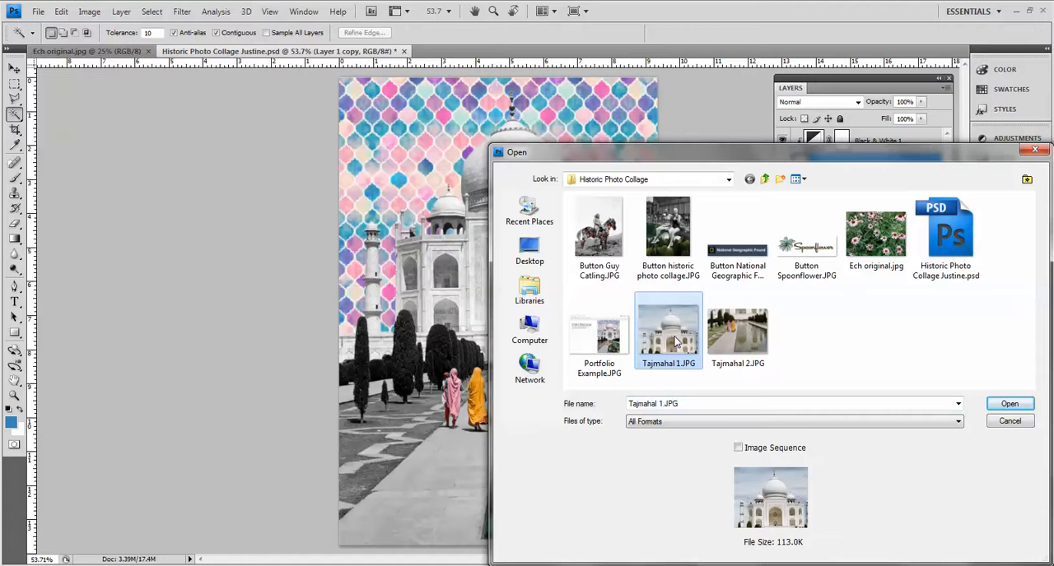
Step: Open Tajmahal 1.JPG and set canvas size to 100% width, 200% height, anchored at top
click(1011, 404)
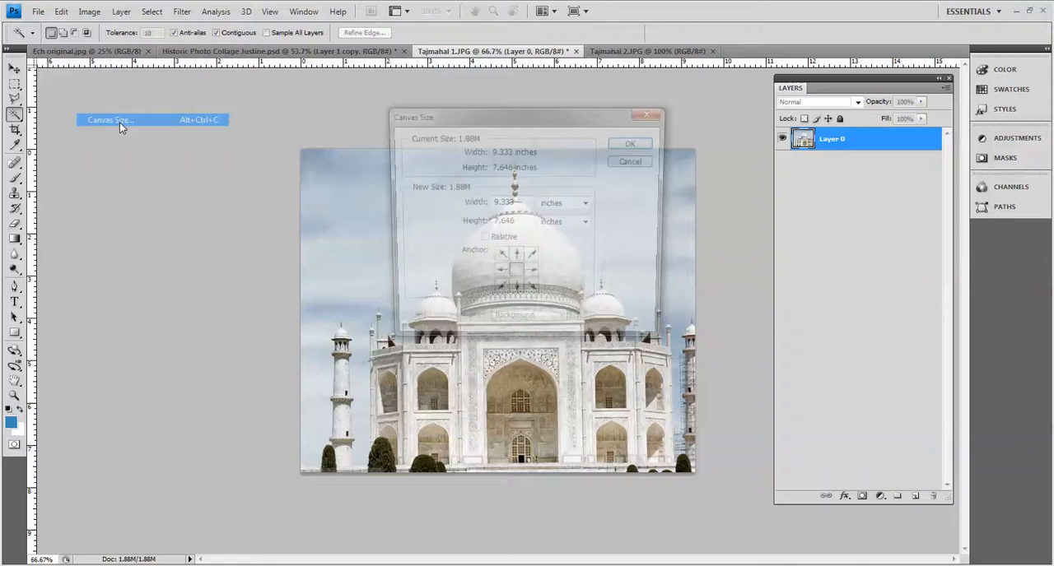
click(588, 224)
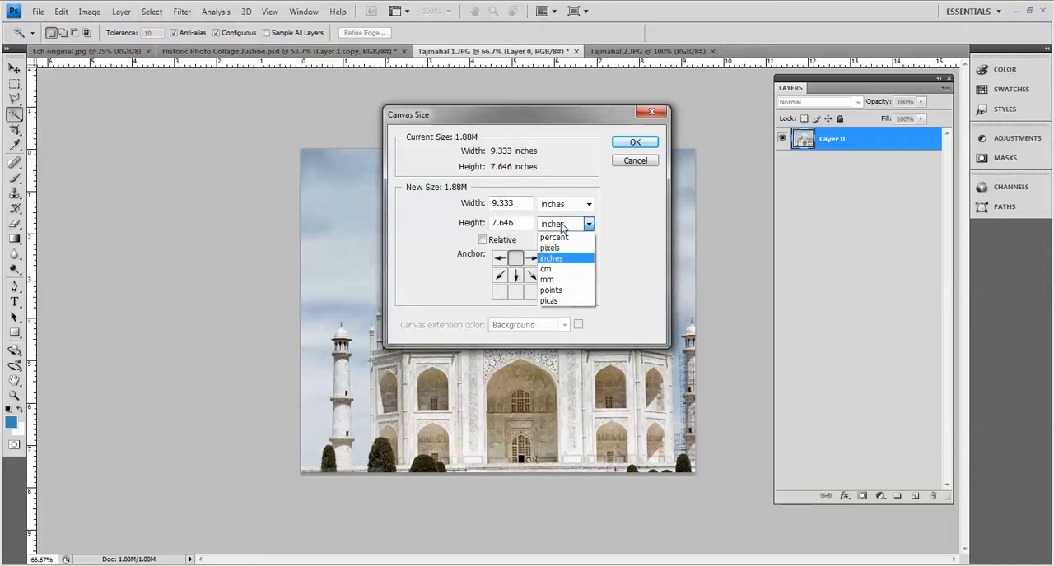
click(554, 237)
text(200)
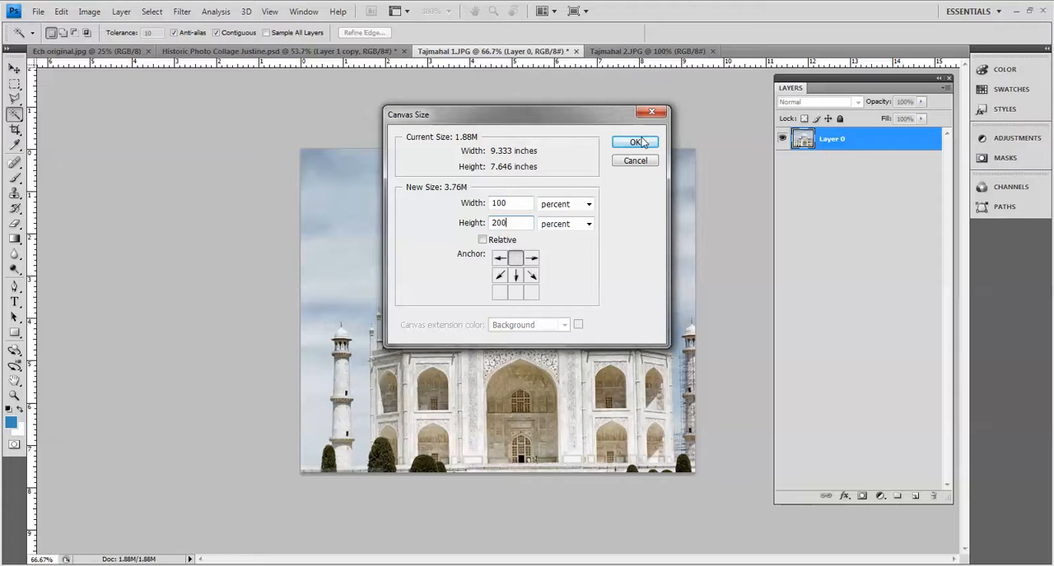
click(634, 142)
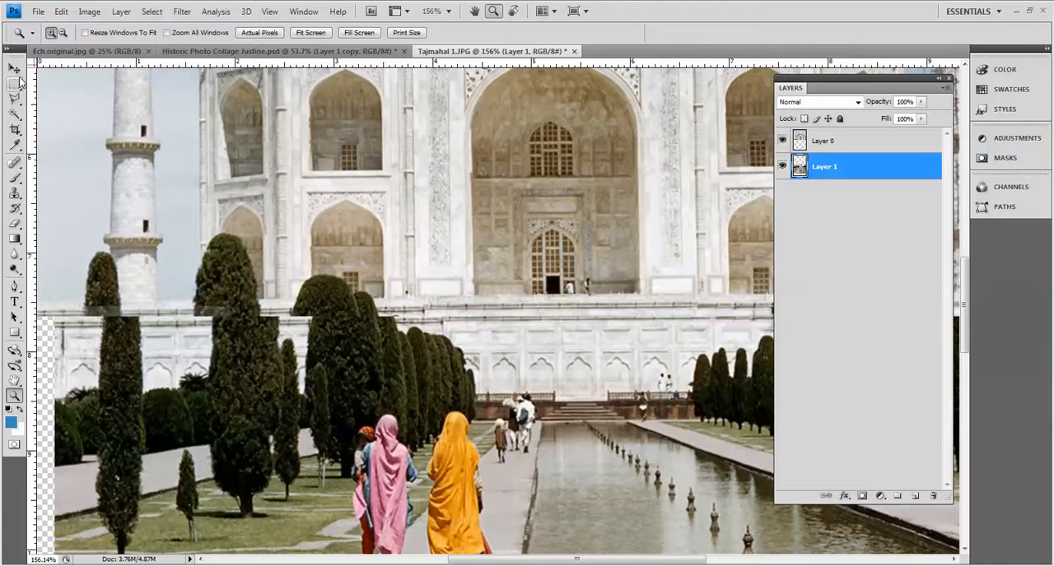
Step: Magnify the view around the walking women and trees to align the second Taj Mahal photo
click(9, 70)
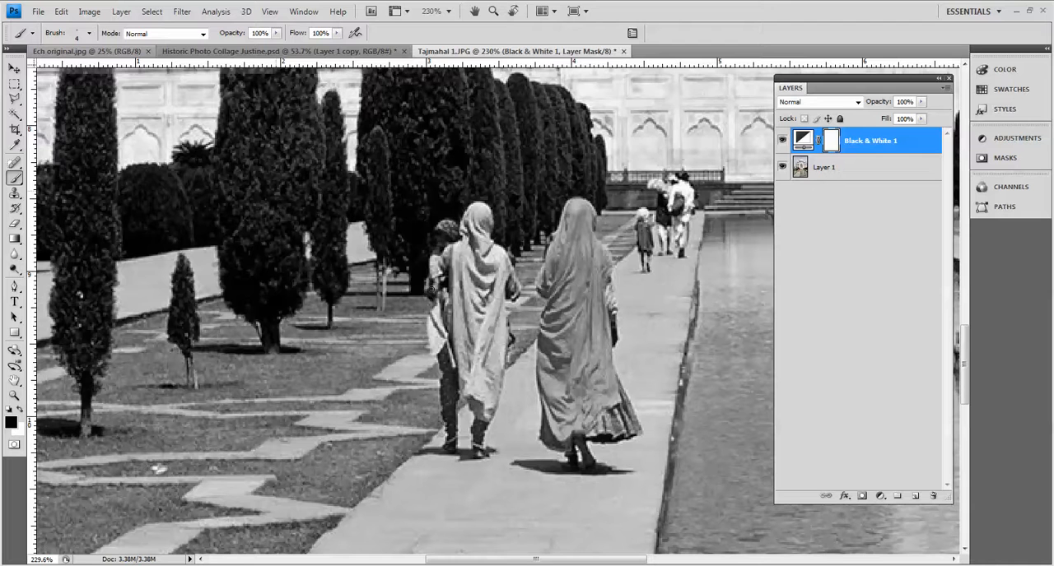
Step: Paint the Black & White mask to restore colour on the orange-robed and pink-clad women
drag(576, 214, 589, 263)
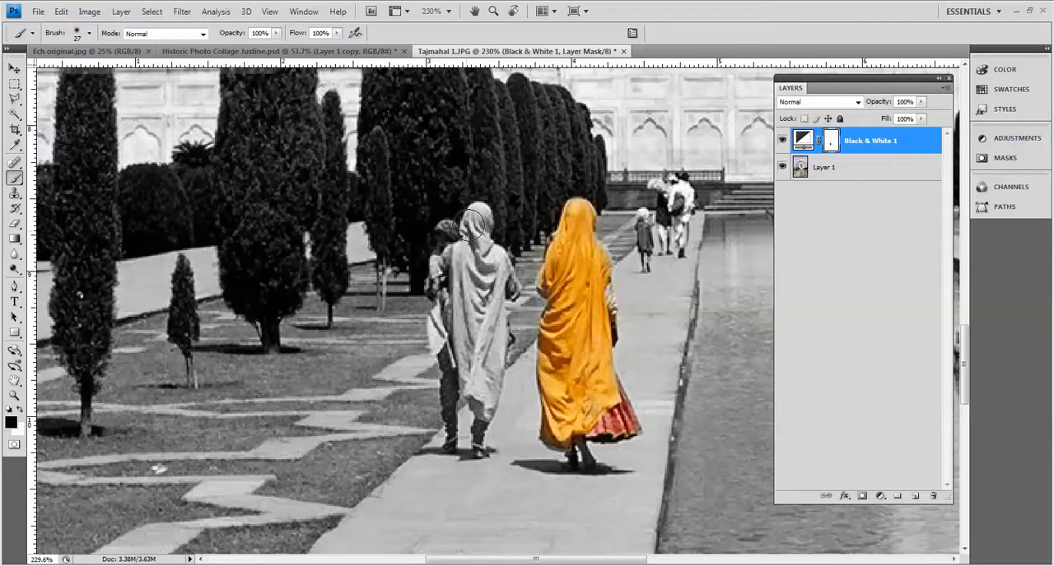
drag(474, 231, 458, 337)
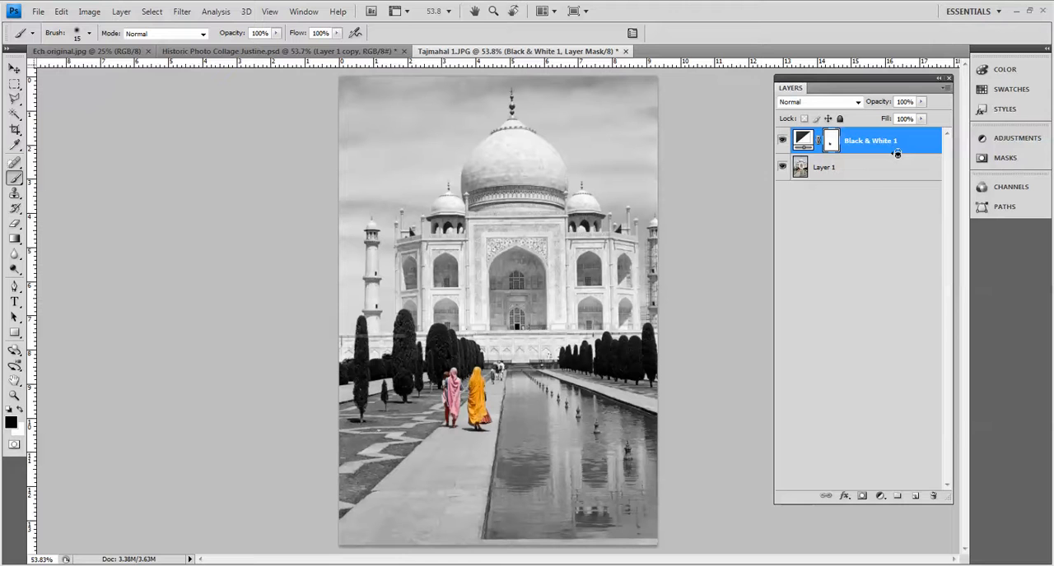
Step: Check the mask edges at full view, then select Layer 1 beneath the Black & White adjustment
click(849, 139)
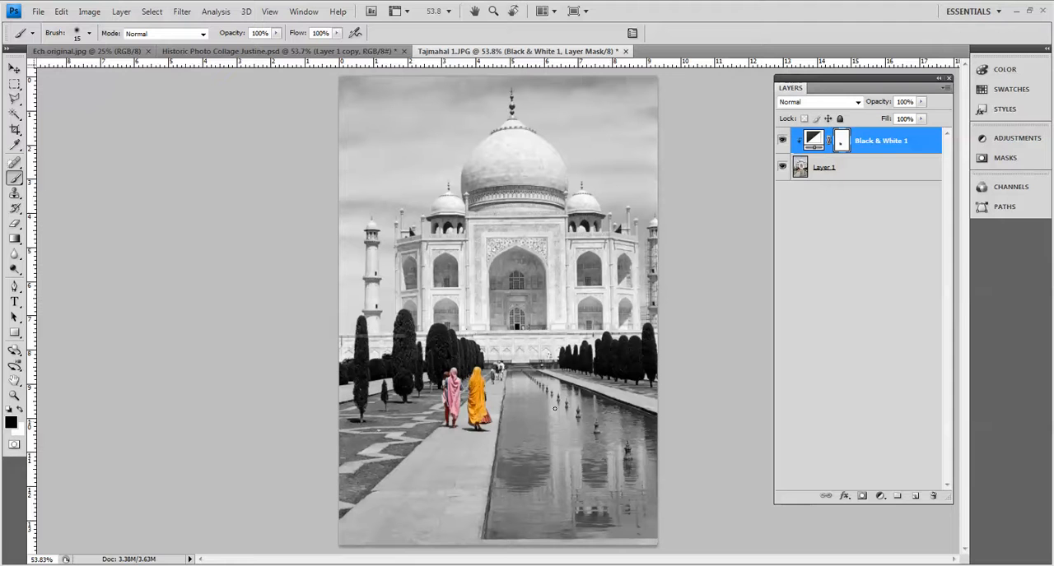
click(10, 107)
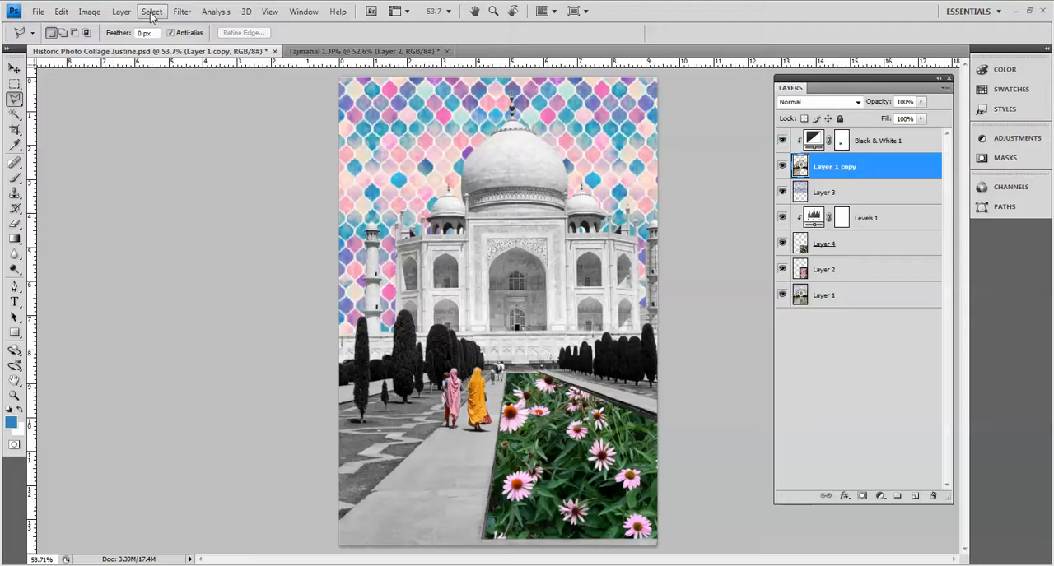
Step: Load the saved sky selection from the Select menu, then return to the Tajmahal 1.JPG document
click(151, 13)
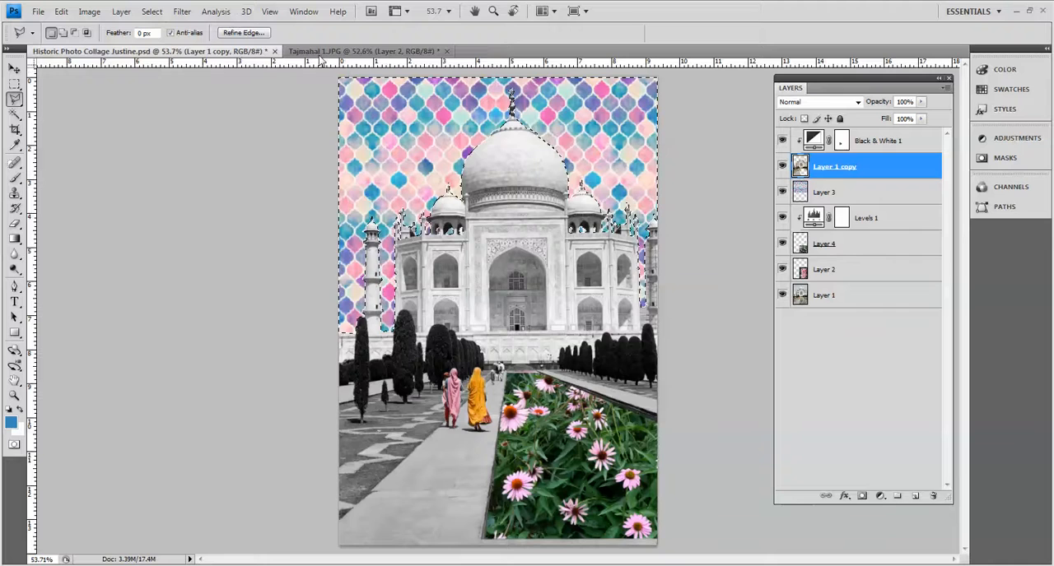
click(157, 51)
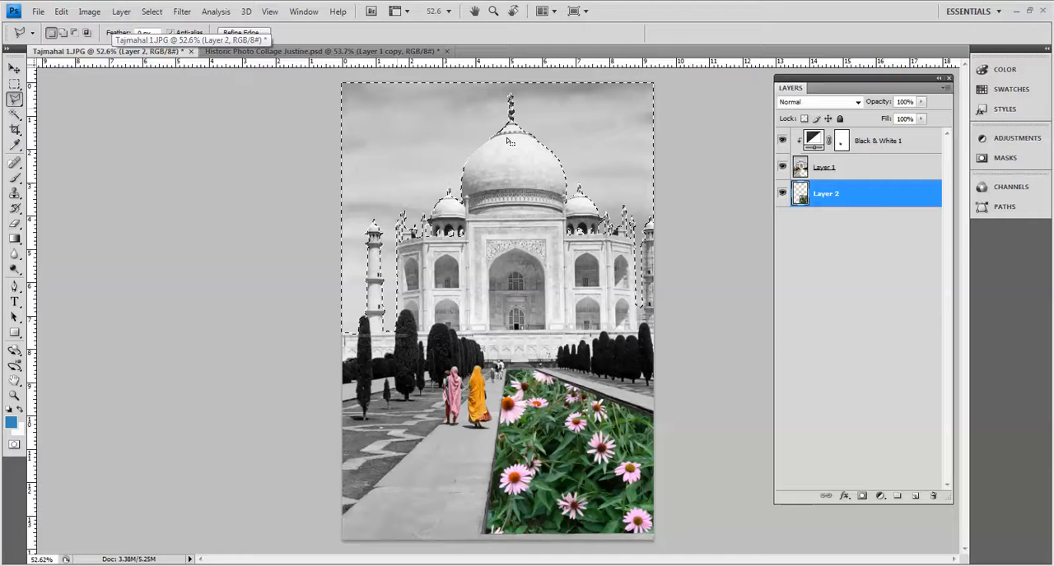
click(825, 168)
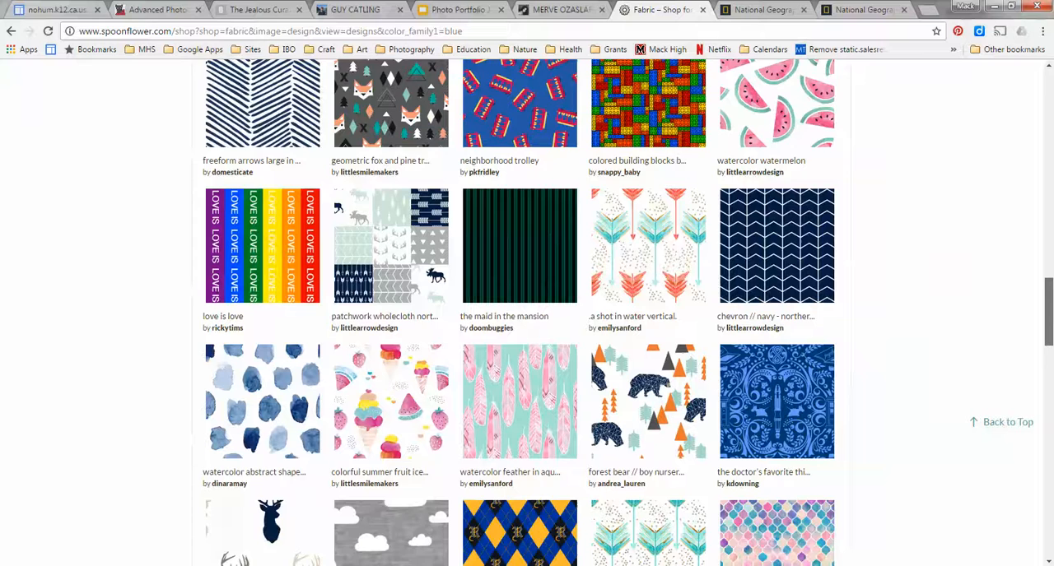
Step: Preview the rainbow pastel watercolour Moroccan tile fabric on Spoonflower and start a screen capture of it
scroll(down, 3)
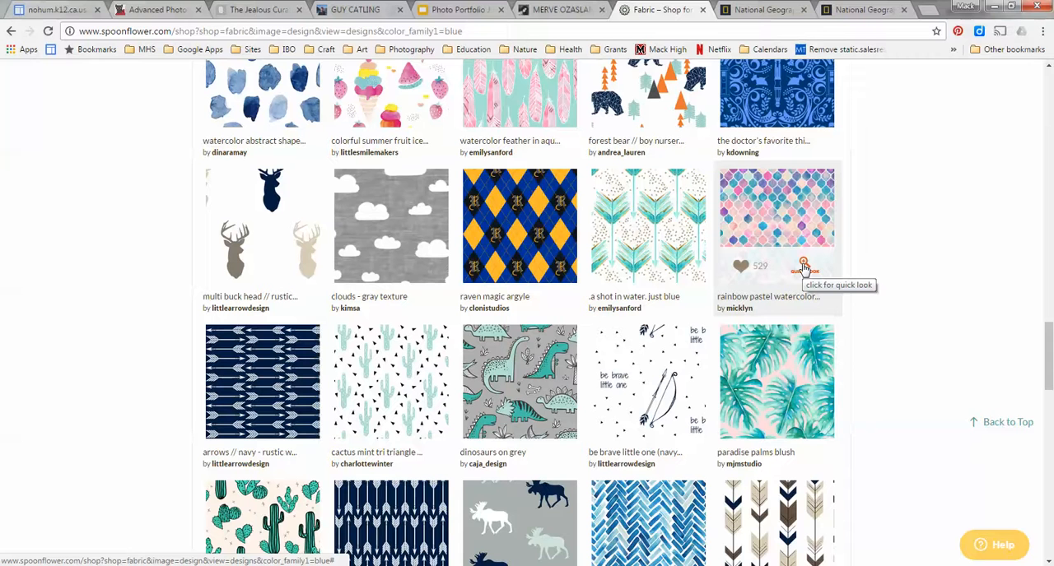
click(803, 267)
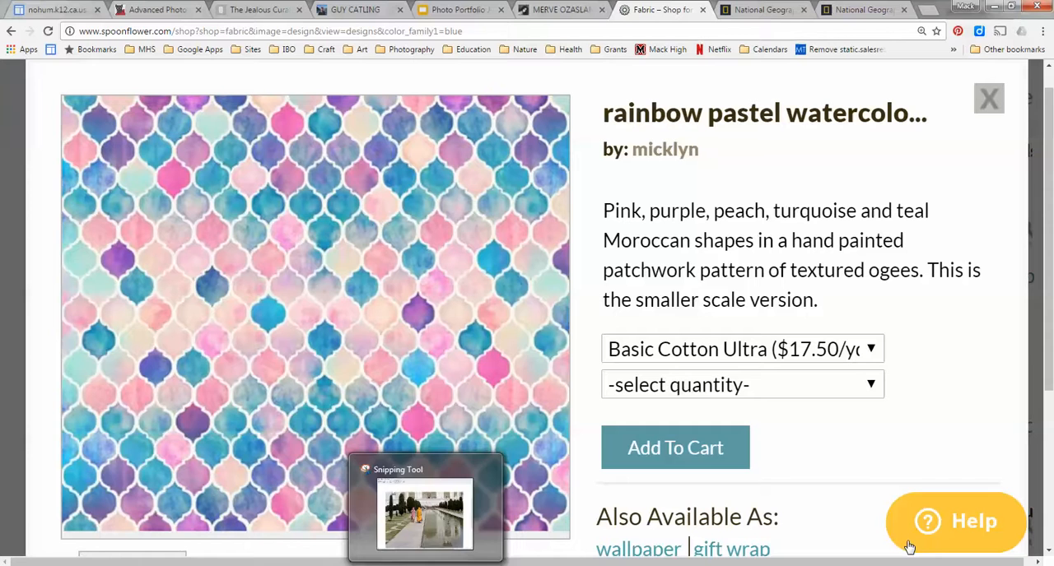
click(754, 59)
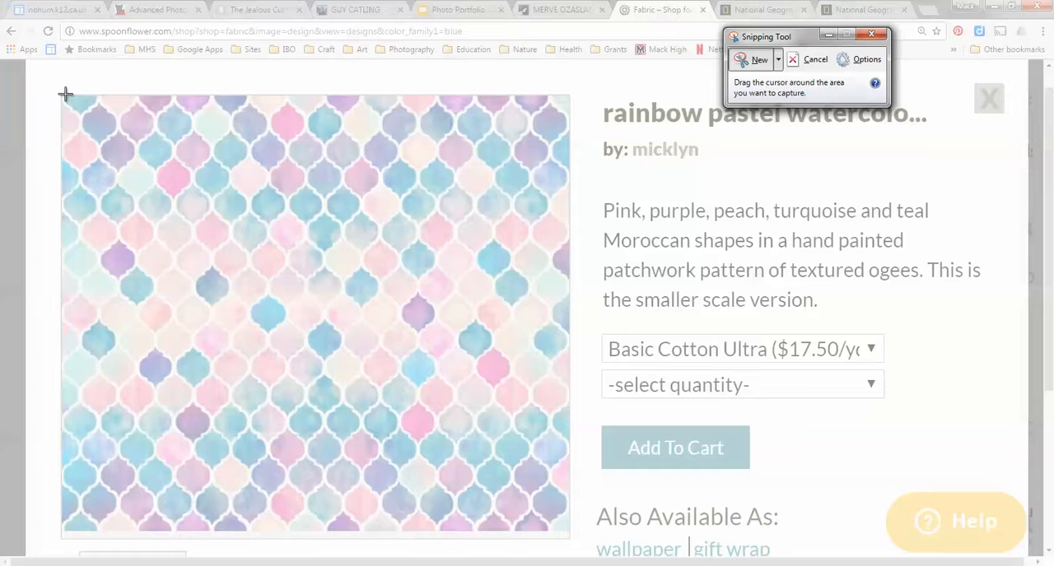
Step: Snip a rectangle around the square pastel Moroccan tile pattern swatch
drag(66, 92, 569, 533)
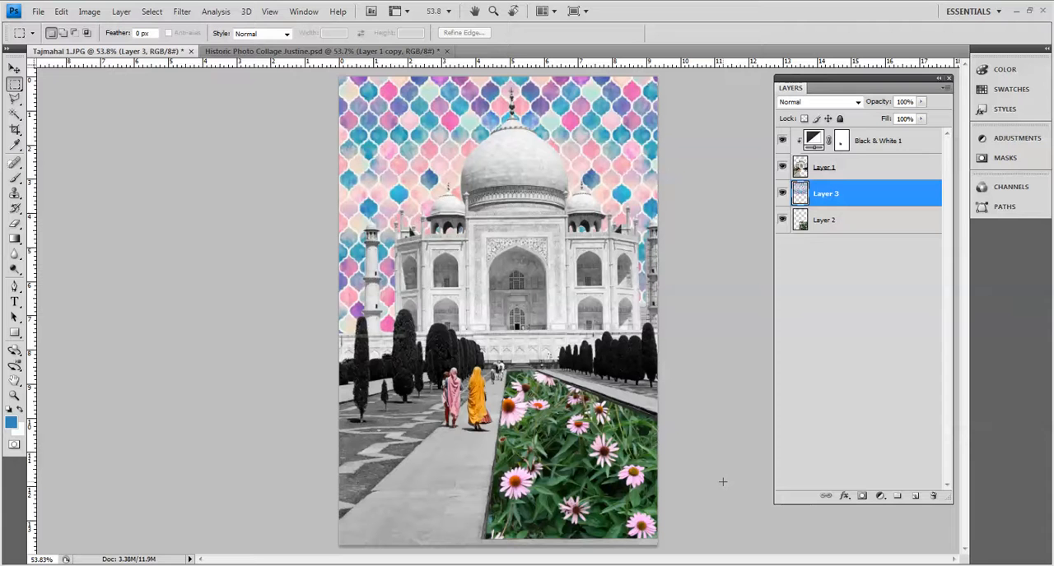
mouse_move(721, 484)
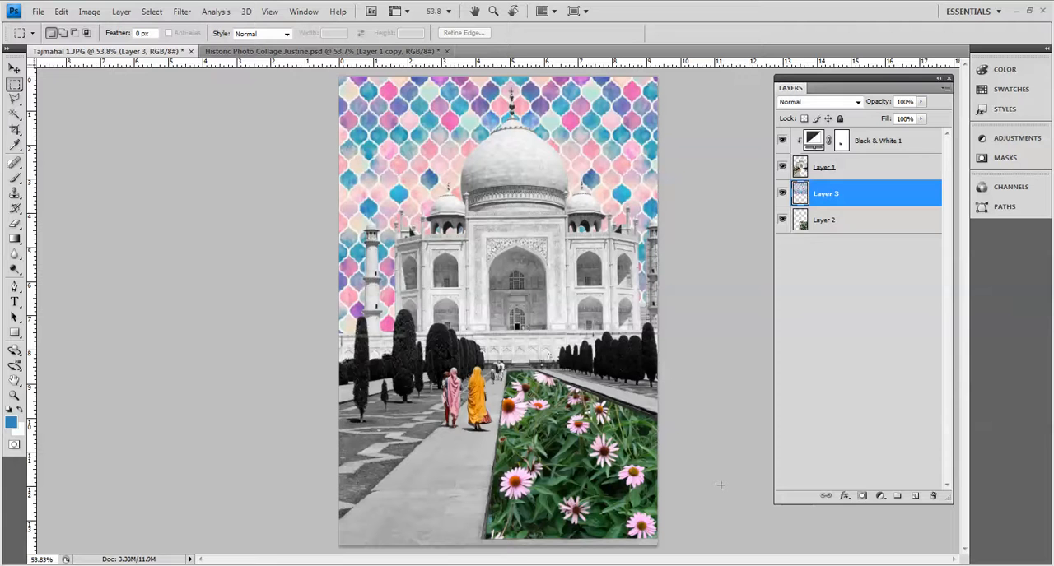
mouse_move(711, 522)
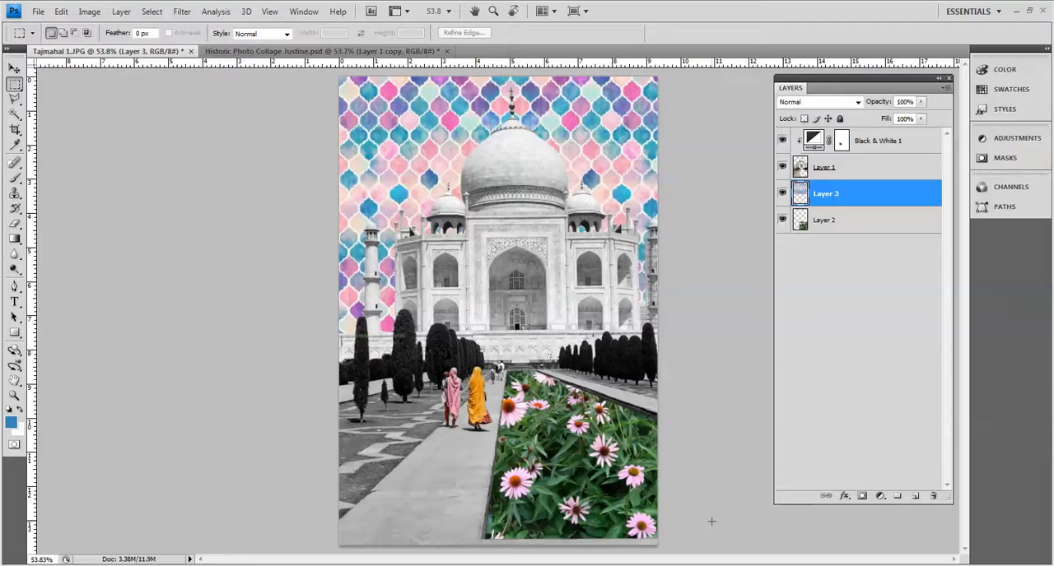